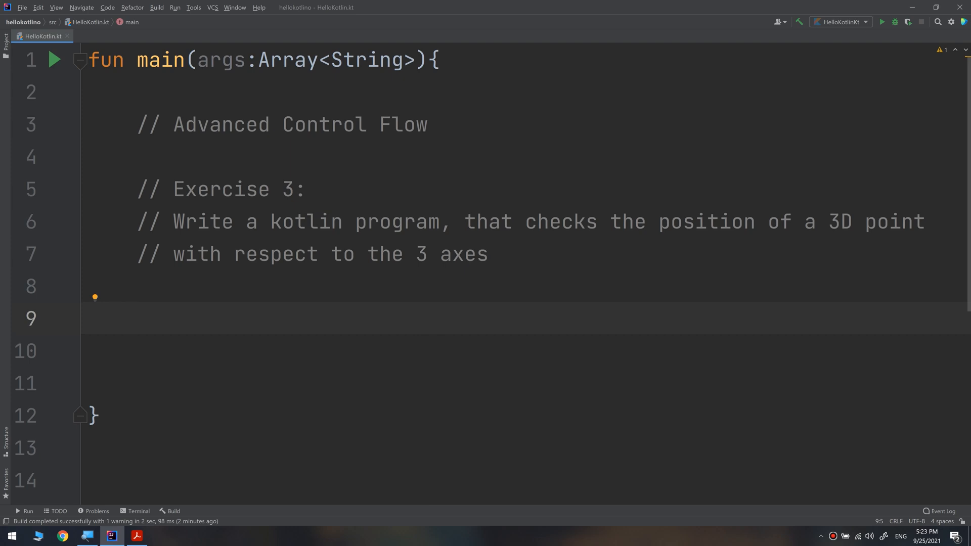
# Step: Write val (x,y,z) = Triple(1, 10, 0) on line 9 inside main
pyautogui.write('v')
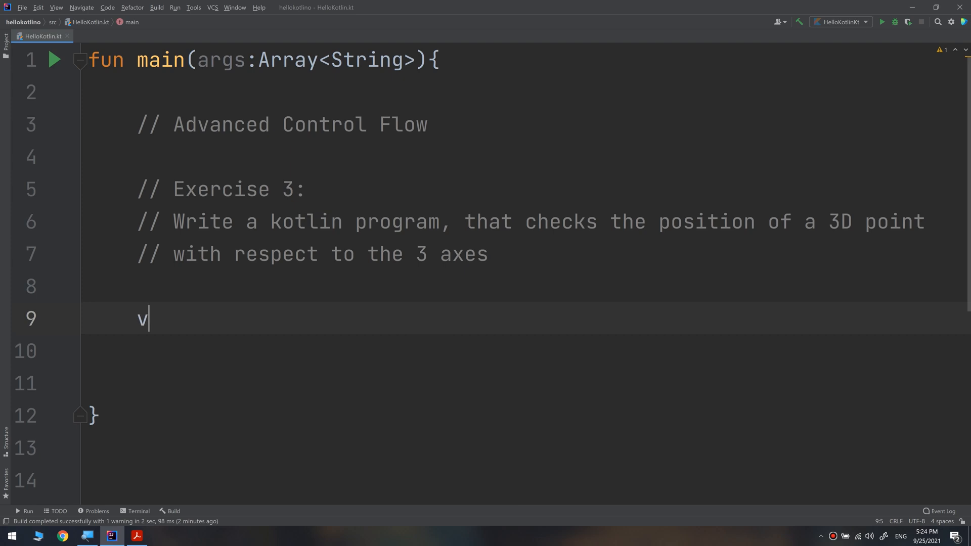
pyautogui.write('al')
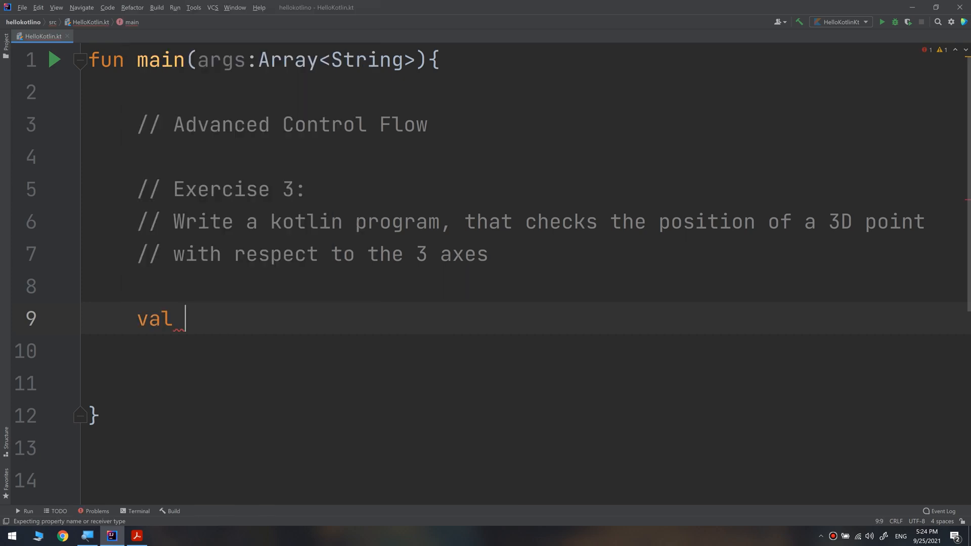
pyautogui.write('(x)')
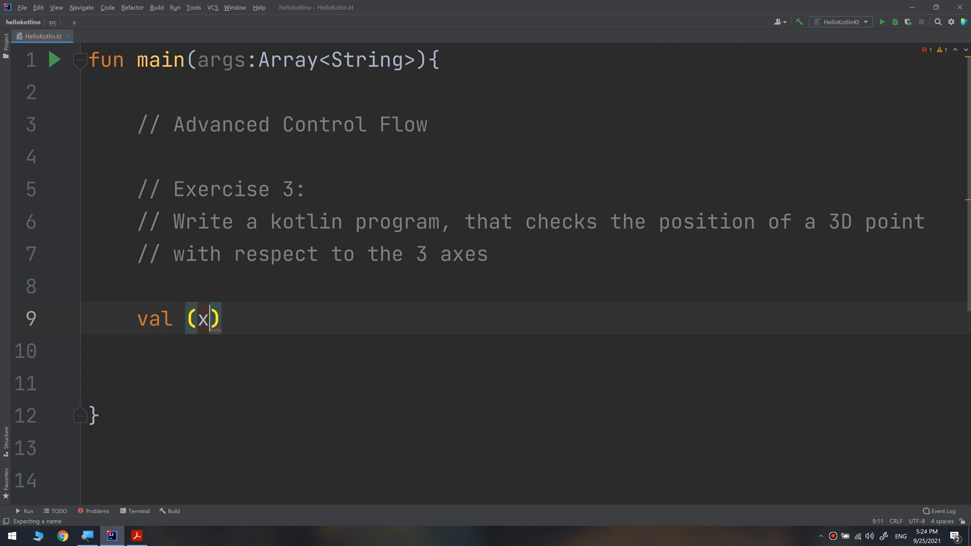
pyautogui.write(',y,')
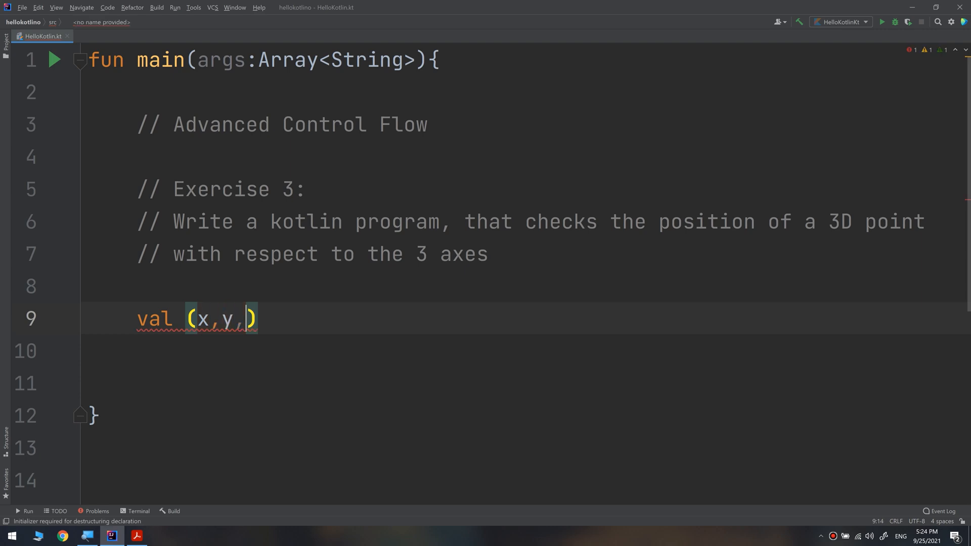
pyautogui.write('z')
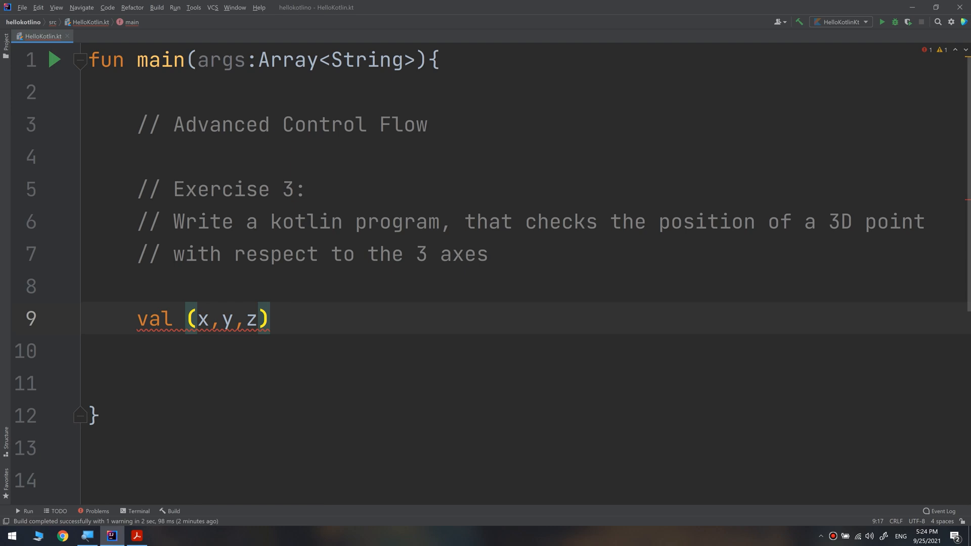
pyautogui.write('= Trio')
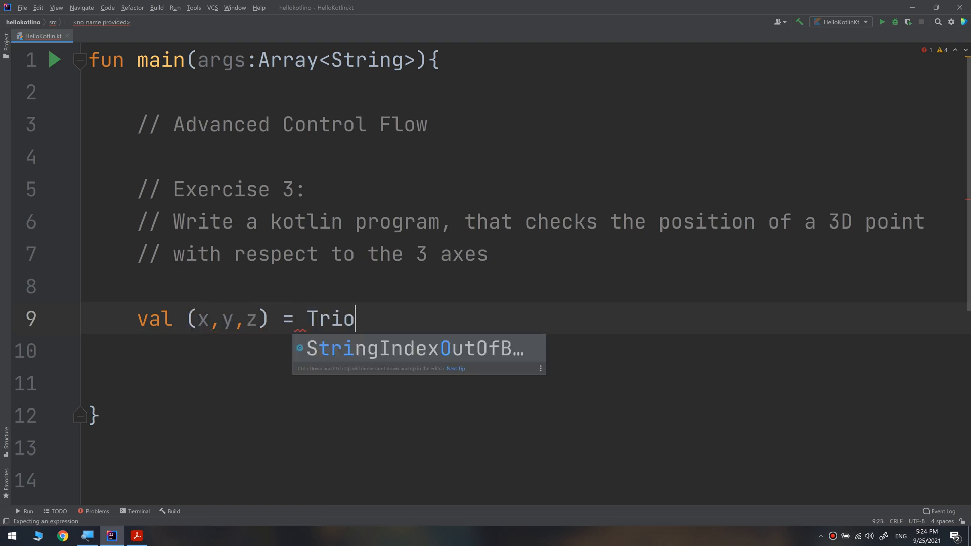
pyautogui.write('Triple')
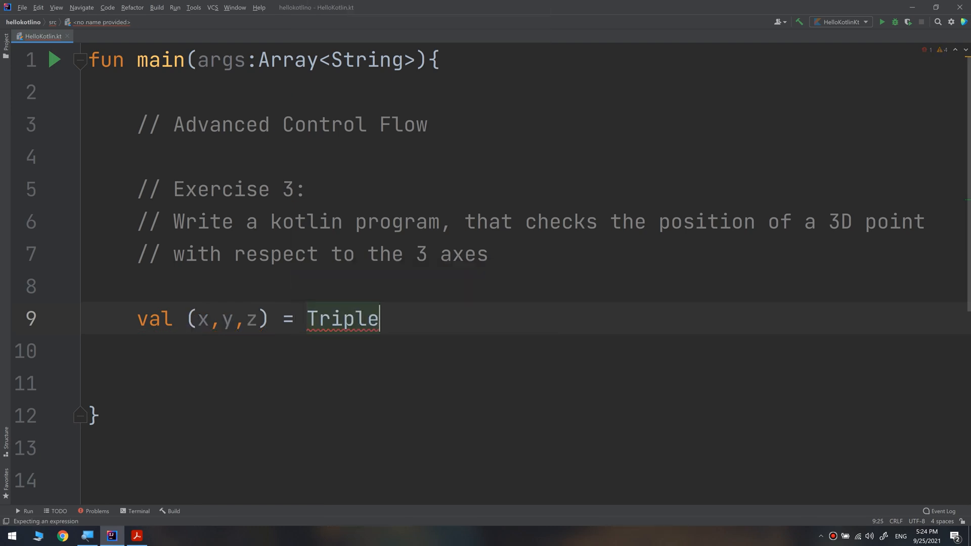
pyautogui.write('()')
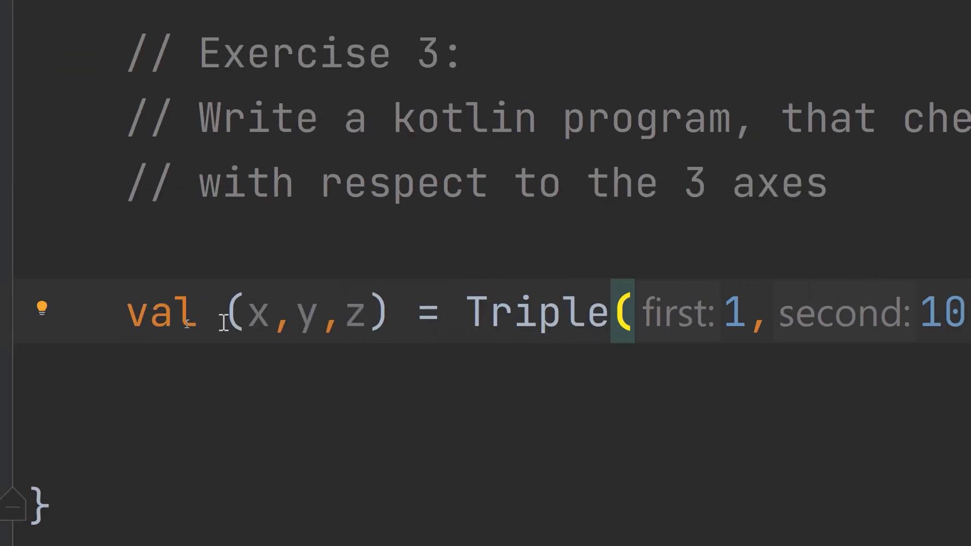
# Step: Start a when { } block below the Triple declaration, cursor inside it
pyautogui.doubleClick(303, 312)
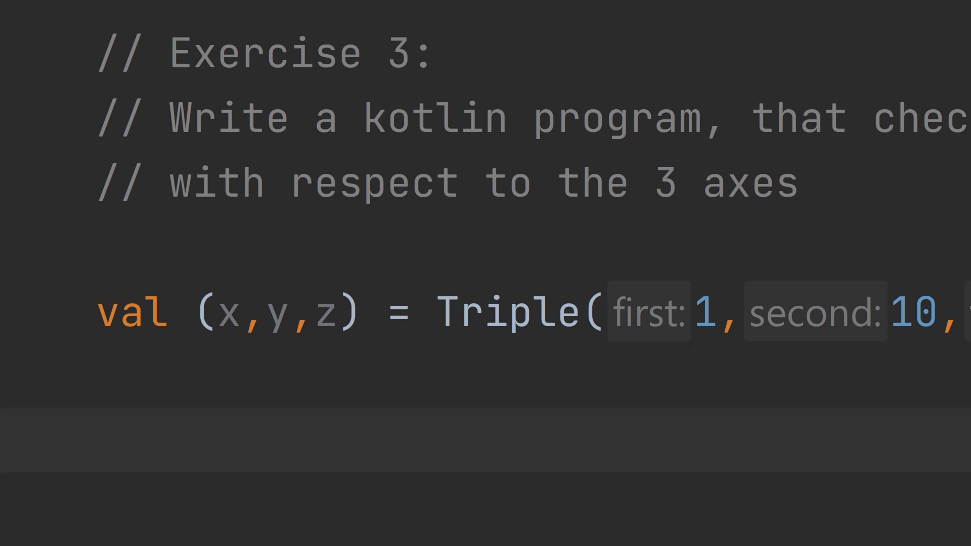
pyautogui.write('when')
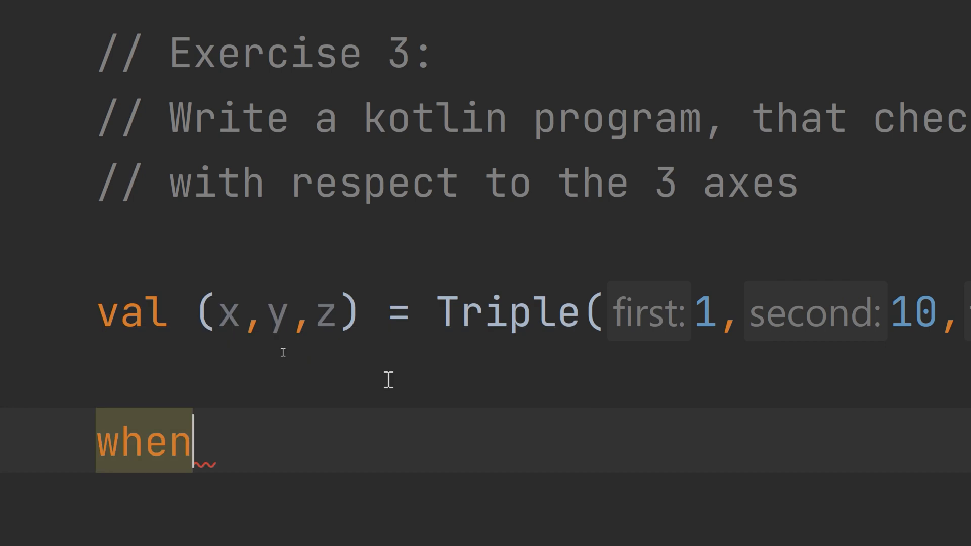
pyautogui.write('{')
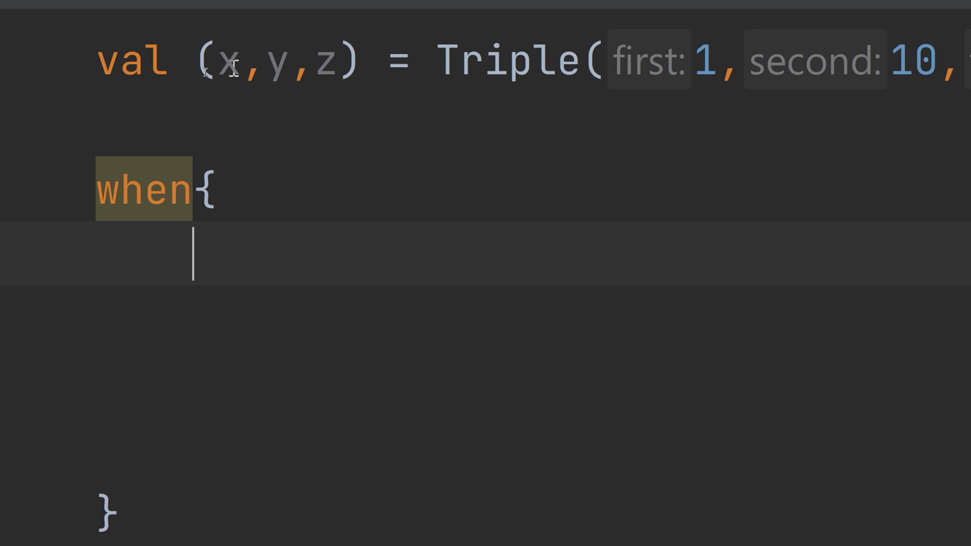
pyautogui.click(238, 59)
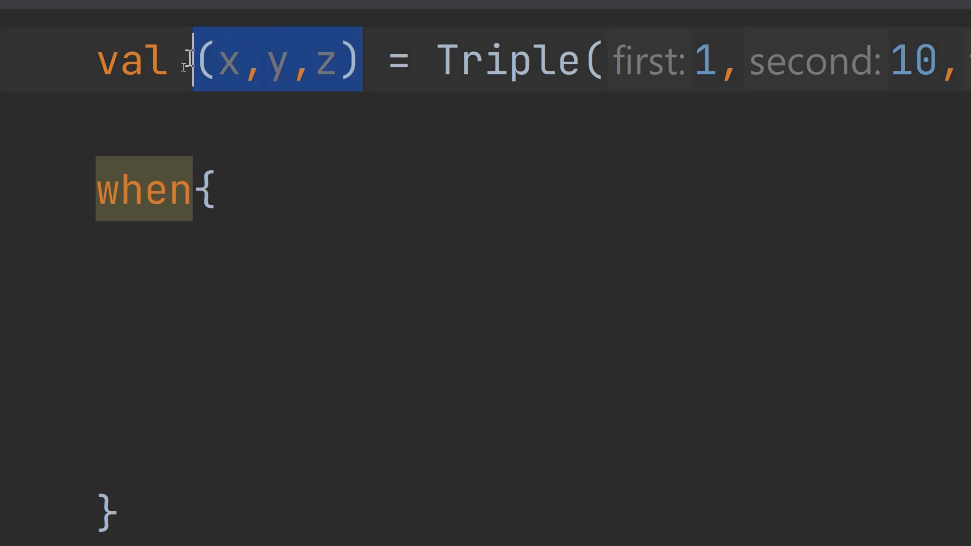
pyautogui.moveTo(180, 94)
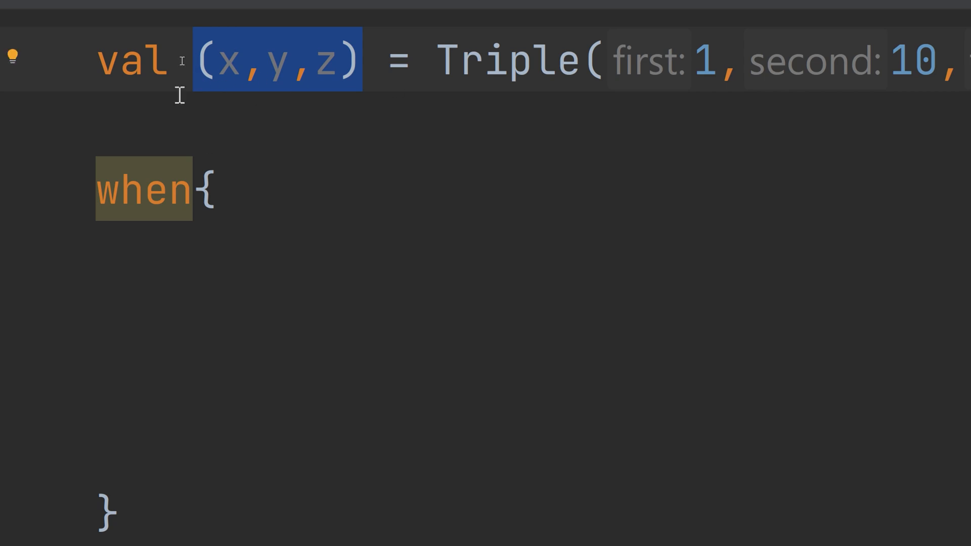
pyautogui.click(312, 175)
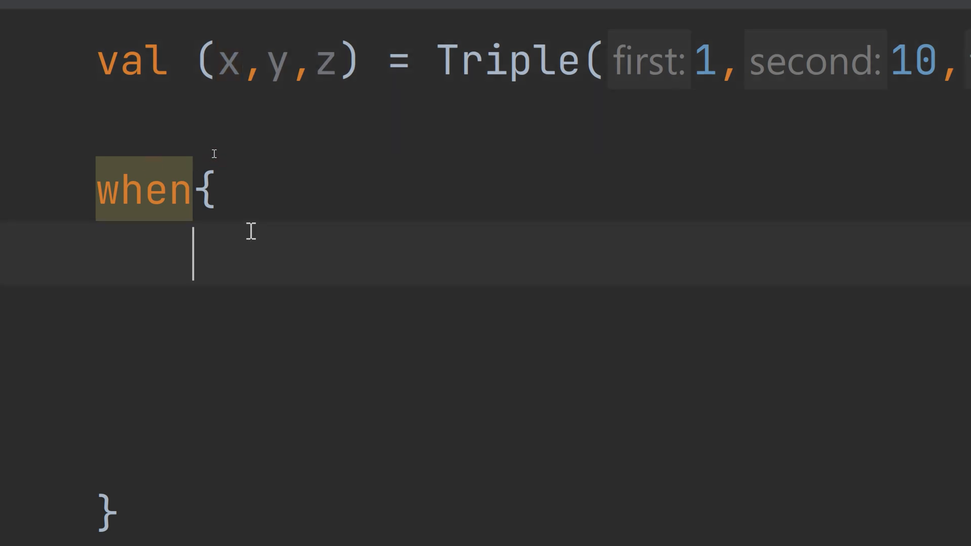
# Step: Write the branch x == y && y == z -> println(" x=y=z")
pyautogui.write('x == y')
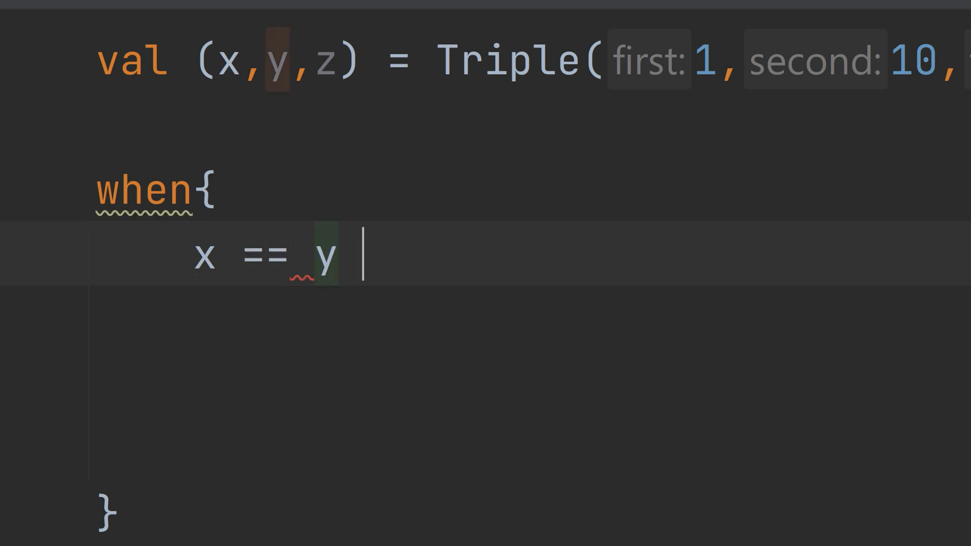
pyautogui.write('&')
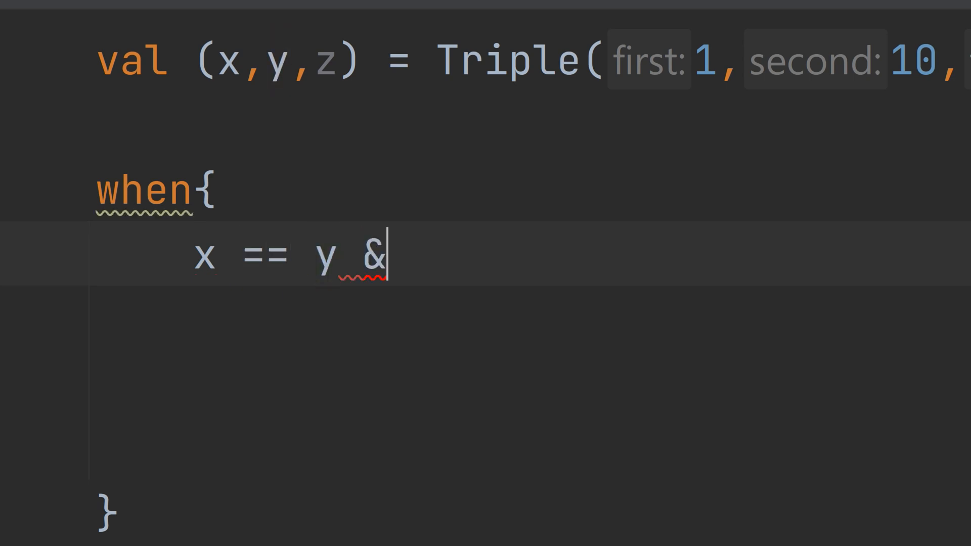
pyautogui.write('&')
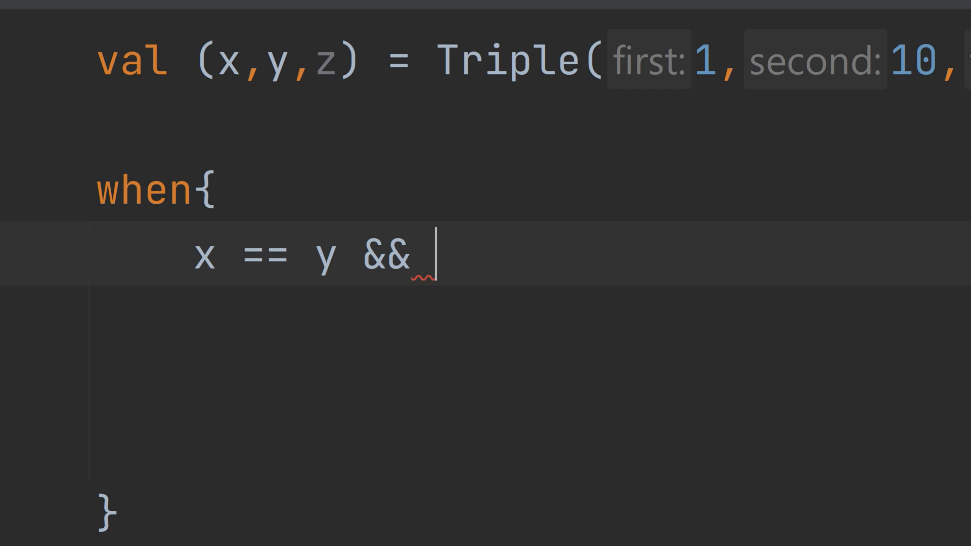
pyautogui.write('y++')
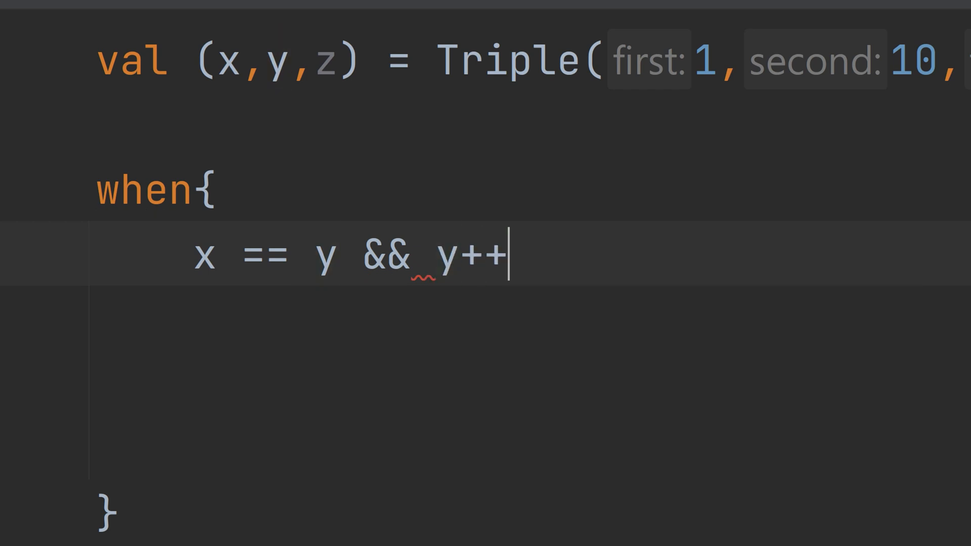
pyautogui.write('==z')
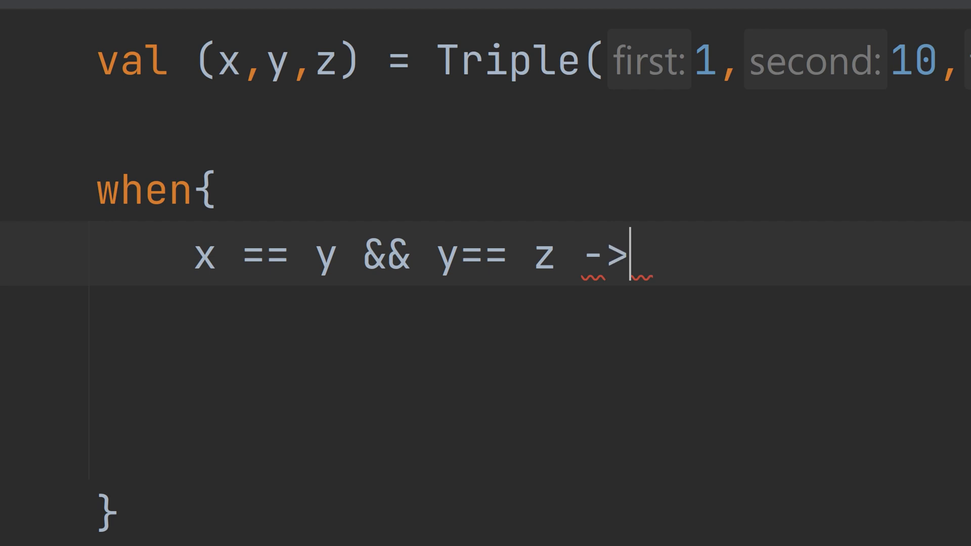
pyautogui.write('println("')
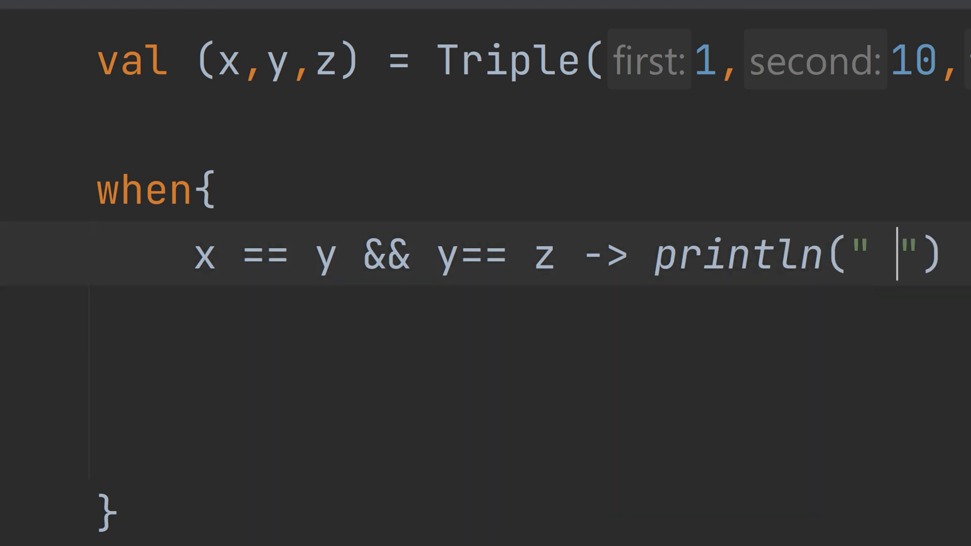
pyautogui.write('x =')
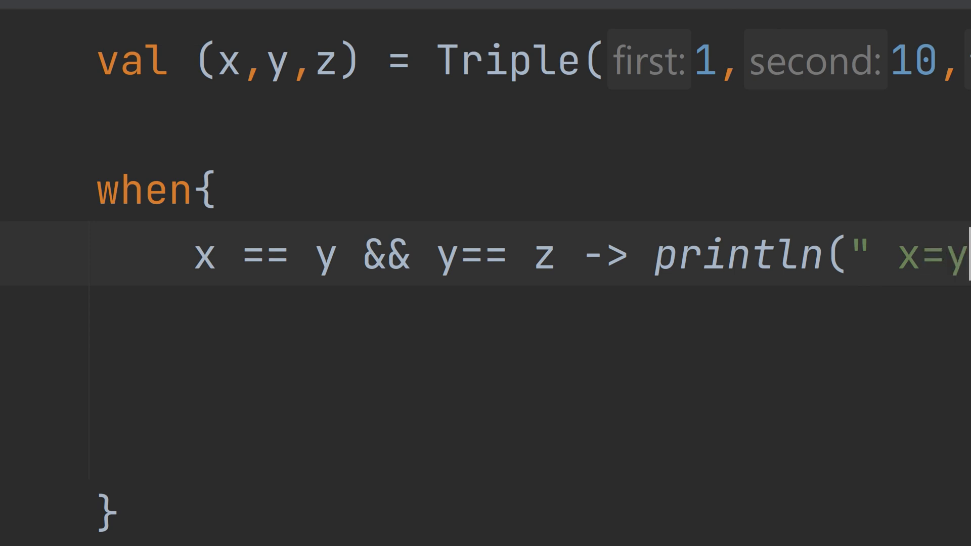
pyautogui.hscroll(3)
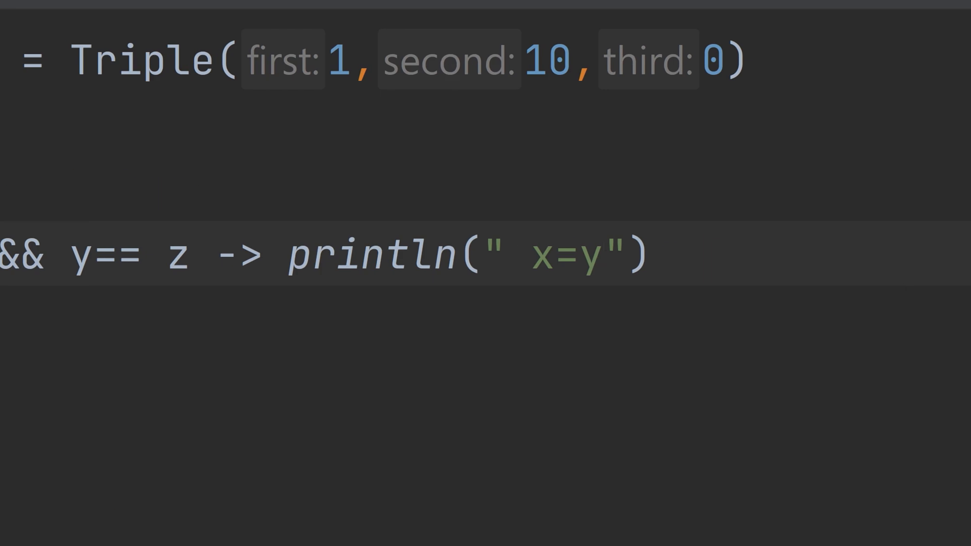
pyautogui.write('=z')
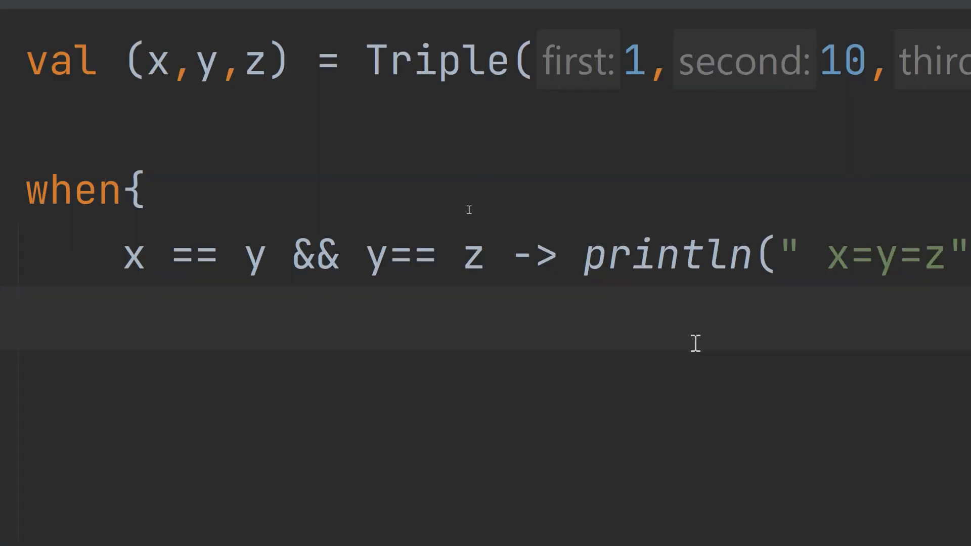
# Step: Write the branch z == 0 -> println("On the X/Y plane") and begin y ==
pyautogui.write('z')
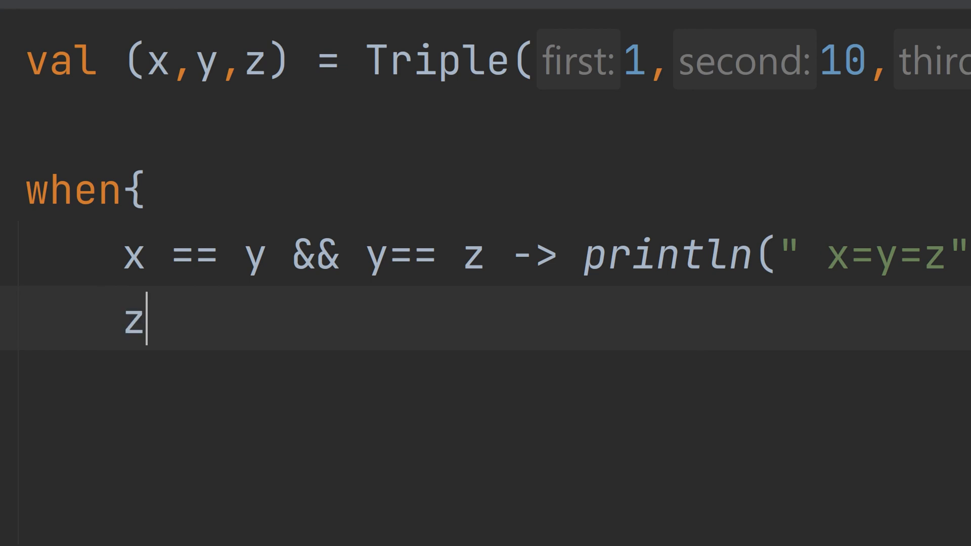
pyautogui.write('= -')
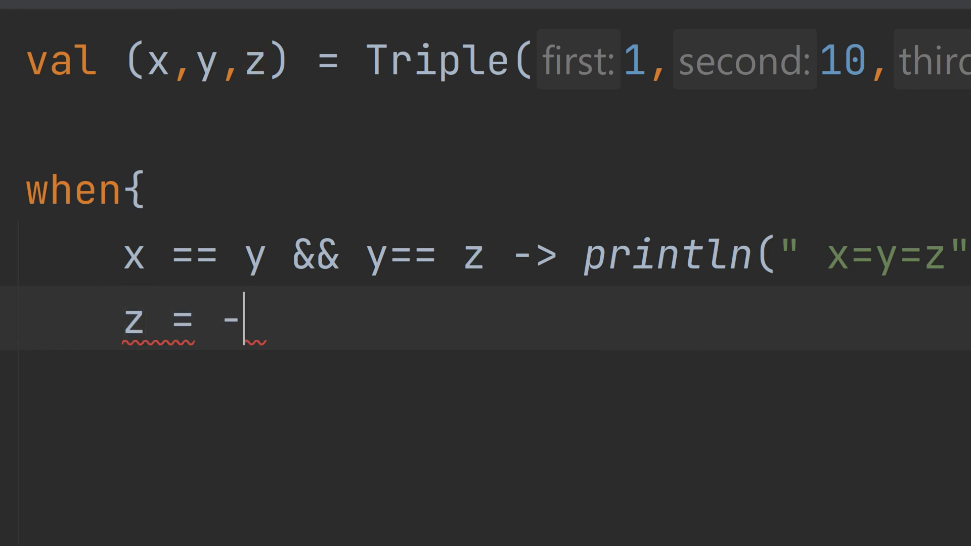
pyautogui.write('0')
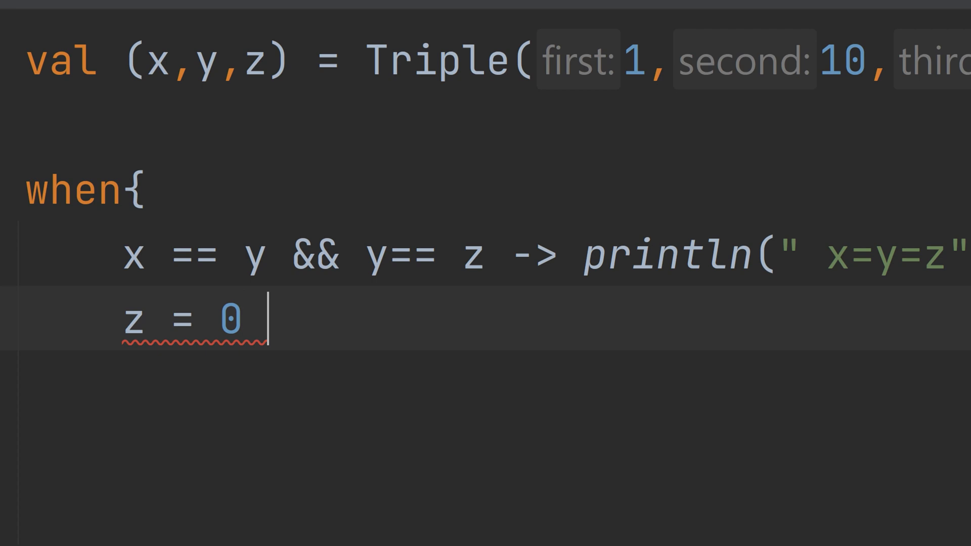
pyautogui.write('=')
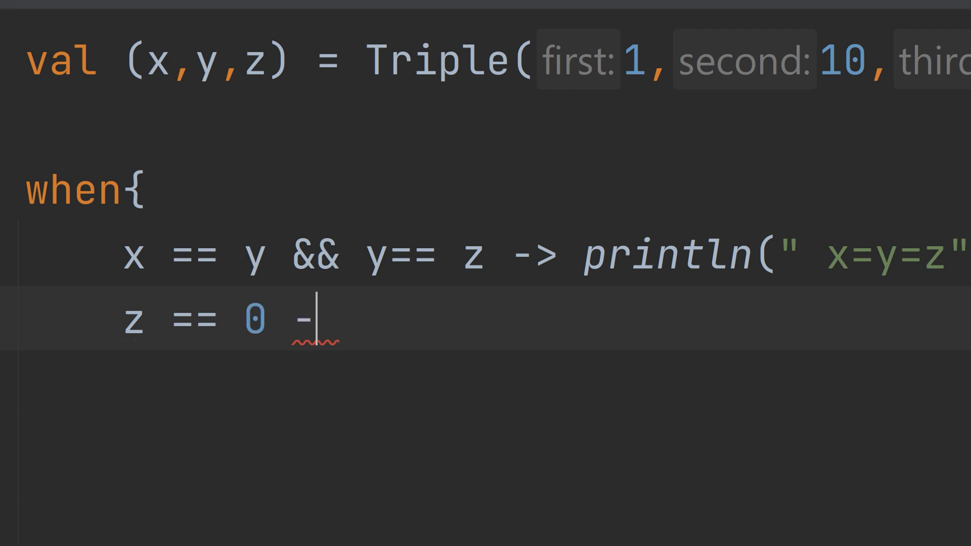
pyautogui.write('> println("On')
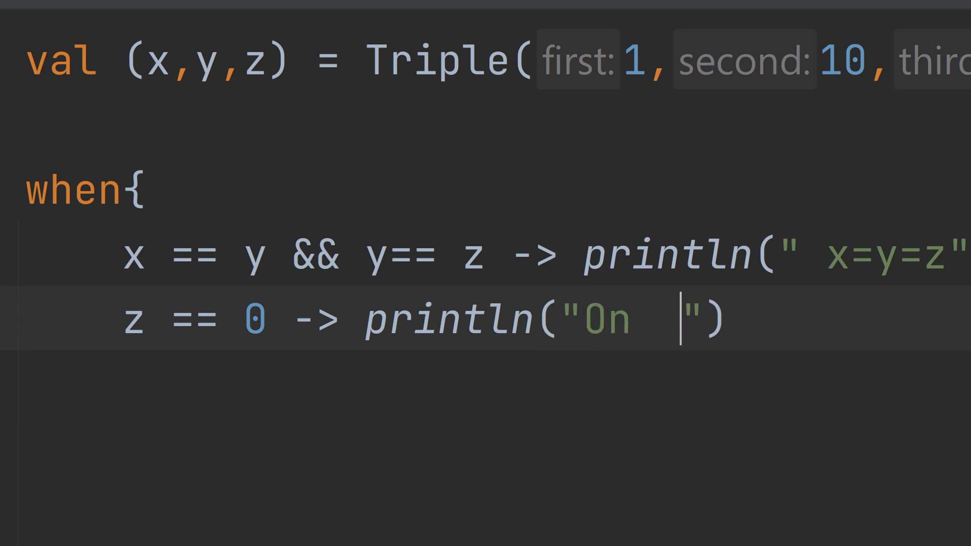
pyautogui.write('the')
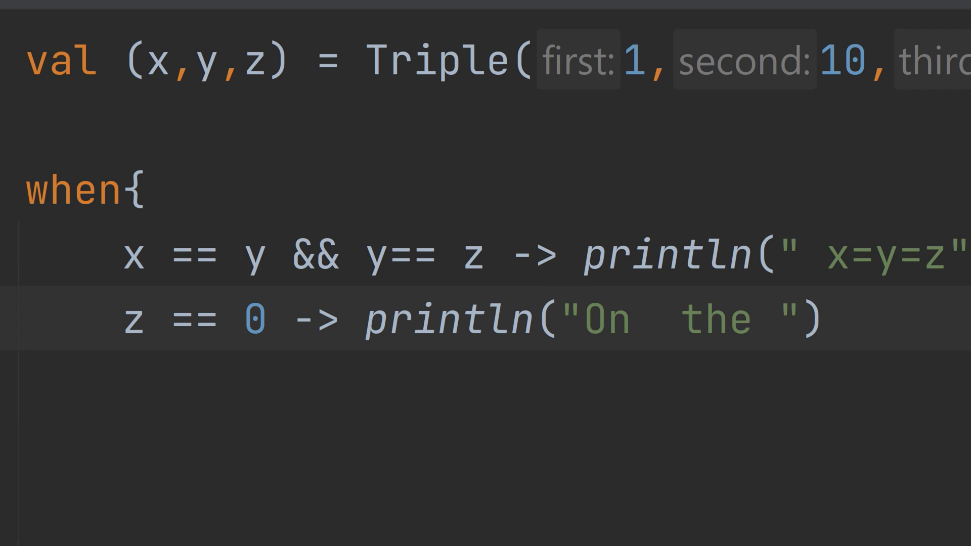
pyautogui.write('X/')
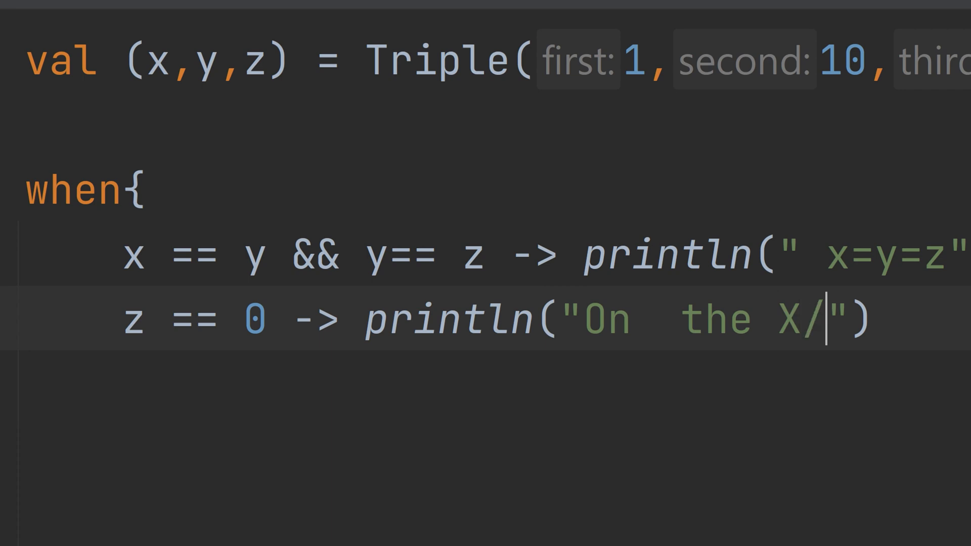
pyautogui.write('Y plan')
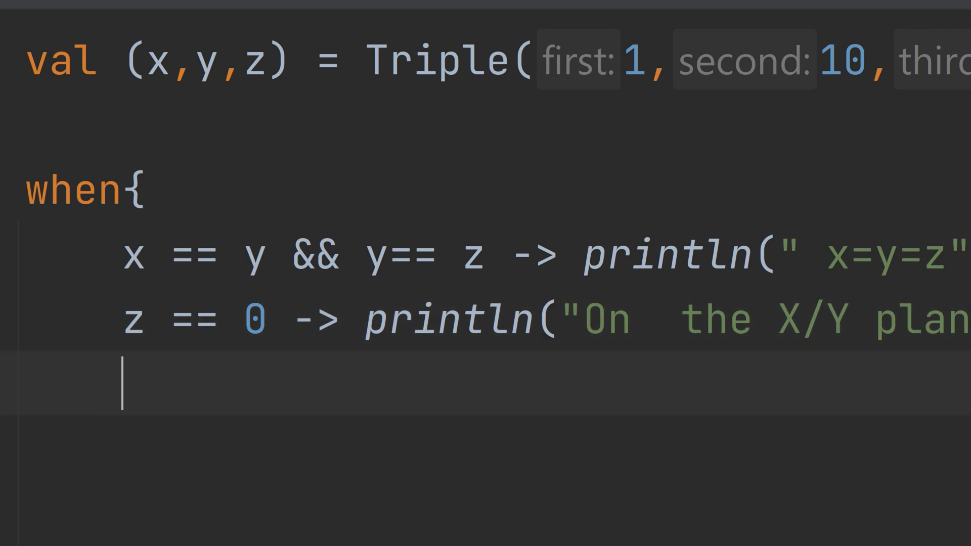
pyautogui.write('y ==')
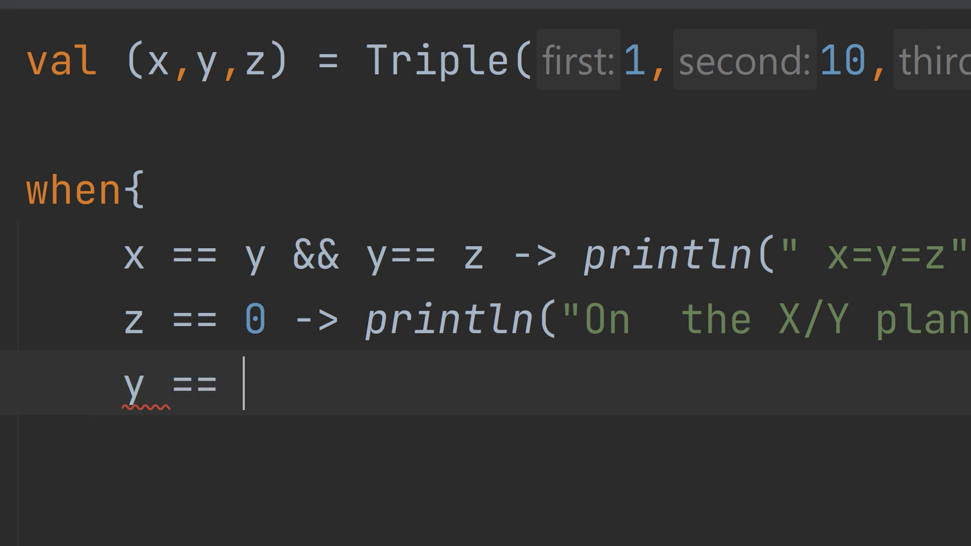
# Step: Complete the branch y == 0 -> println("On the X/Z plane")
pyautogui.write('0')
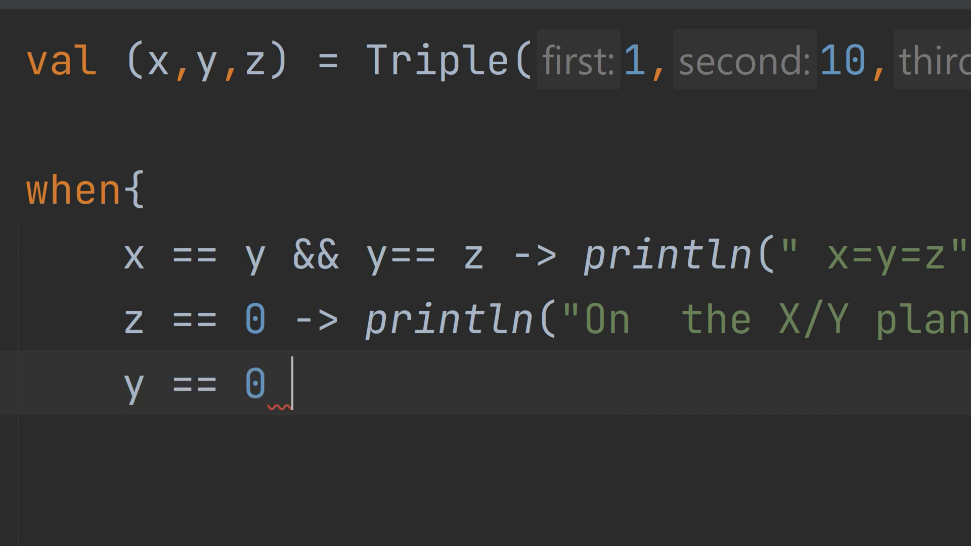
pyautogui.write('-> println(')
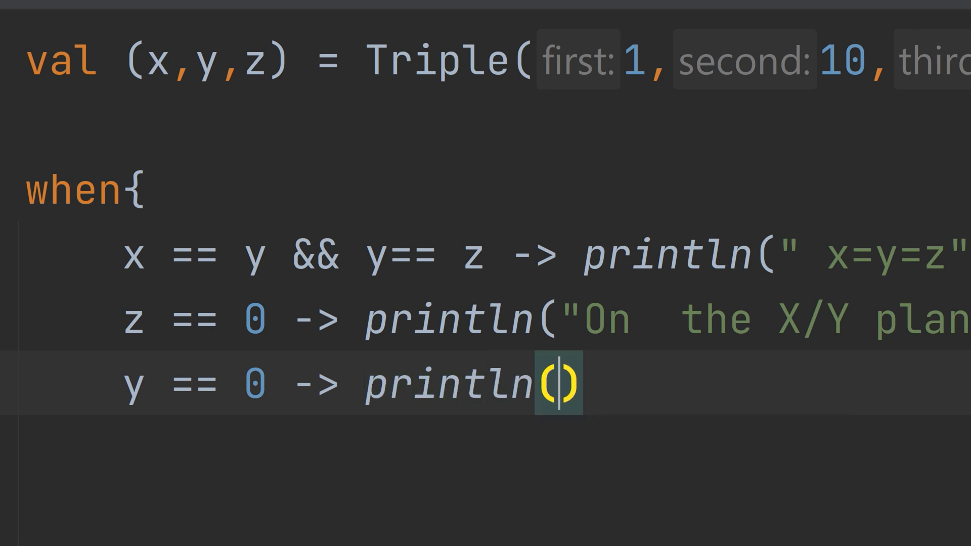
pyautogui.write('"On')
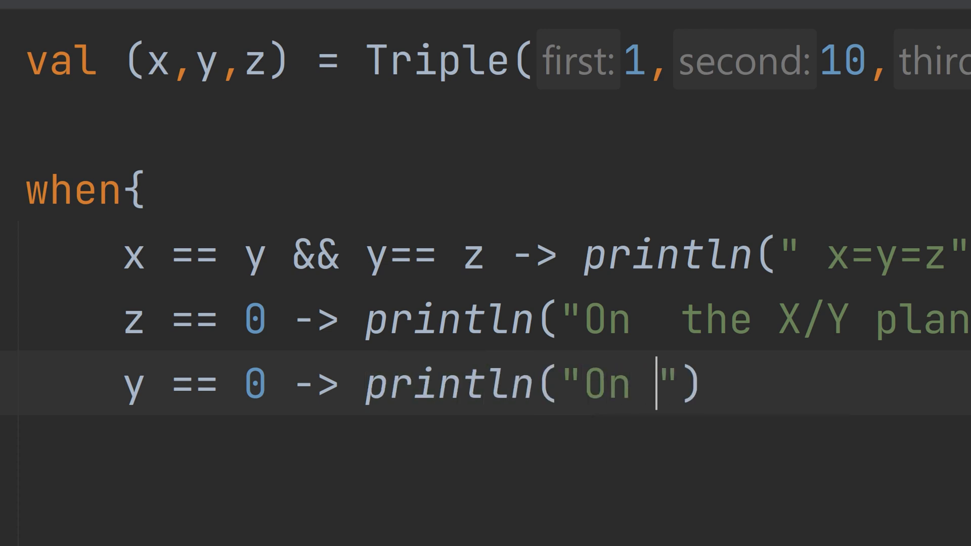
pyautogui.write('the')
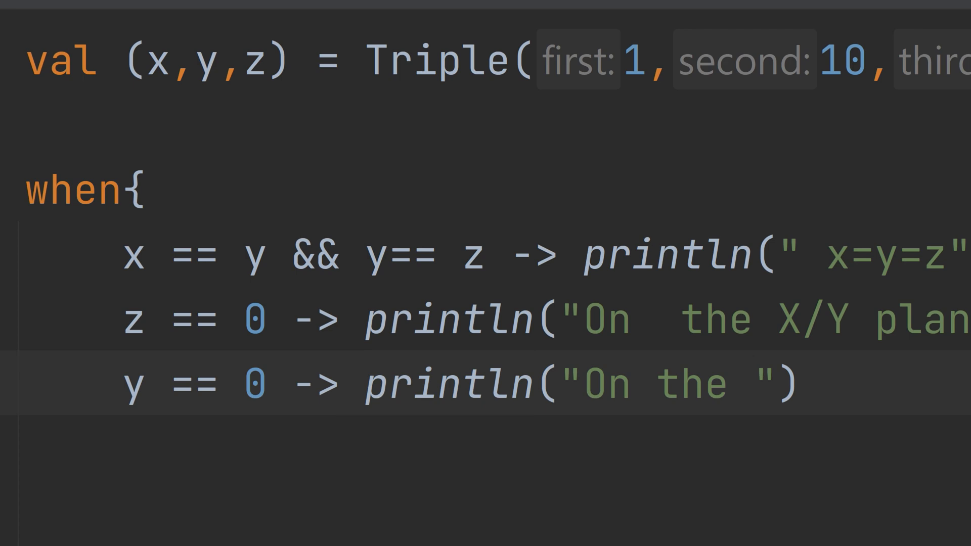
pyautogui.write('X')
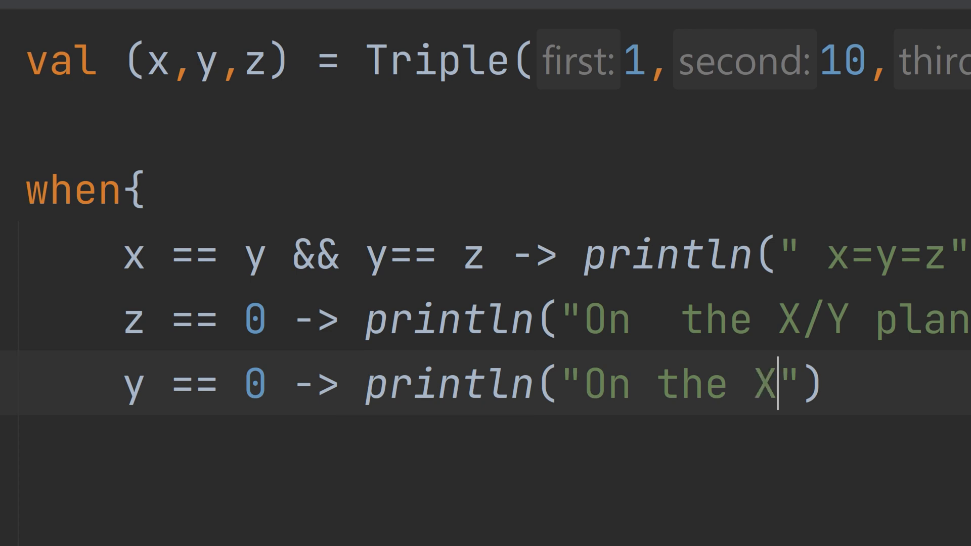
pyautogui.write('/Z')
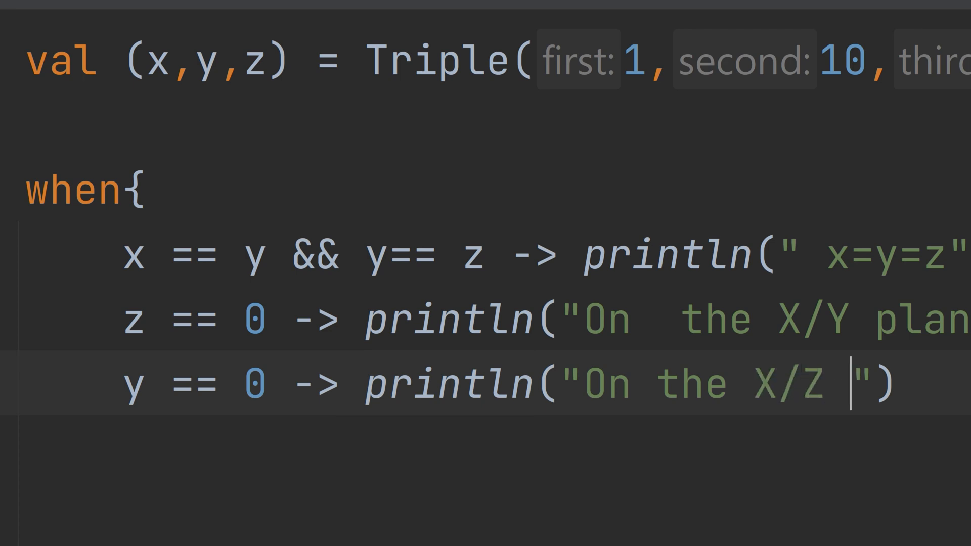
pyautogui.write('plane')
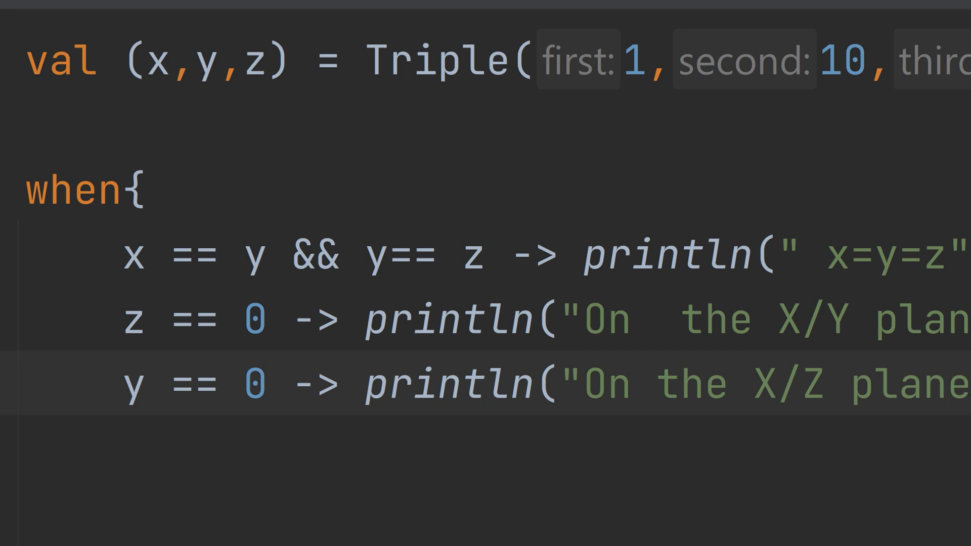
pyautogui.click(546, 381)
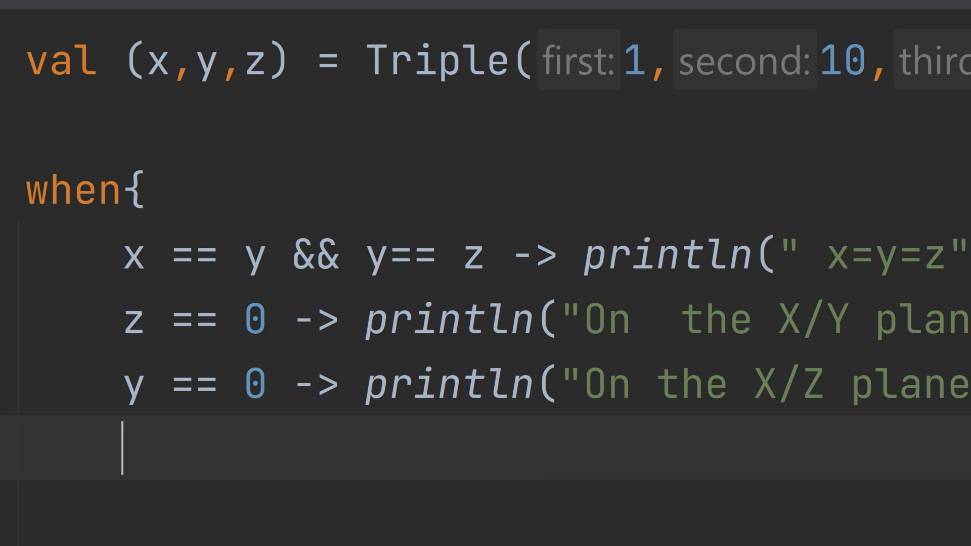
# Step: Write the branch x == 0 -> println("On the Y/Z plane") and start a new line
pyautogui.write('x =')
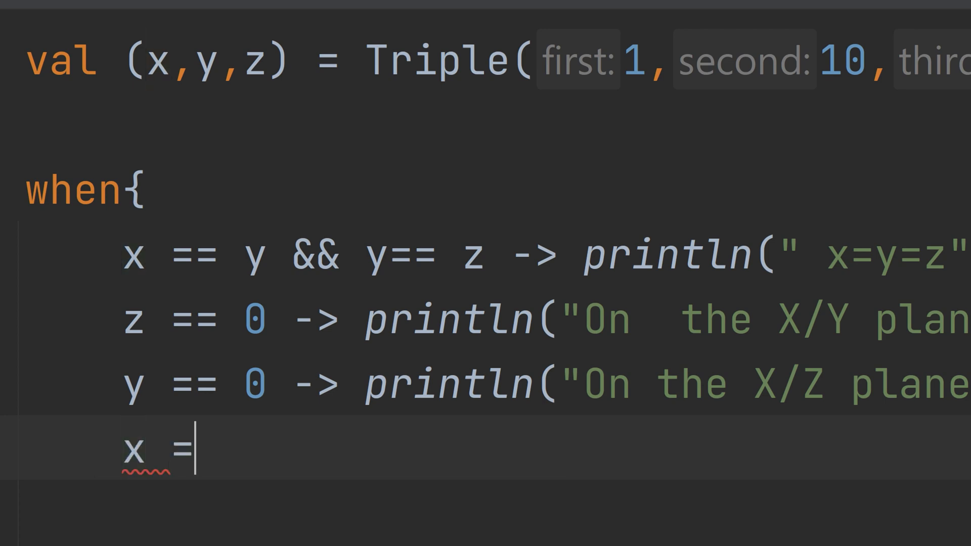
pyautogui.write('= 0')
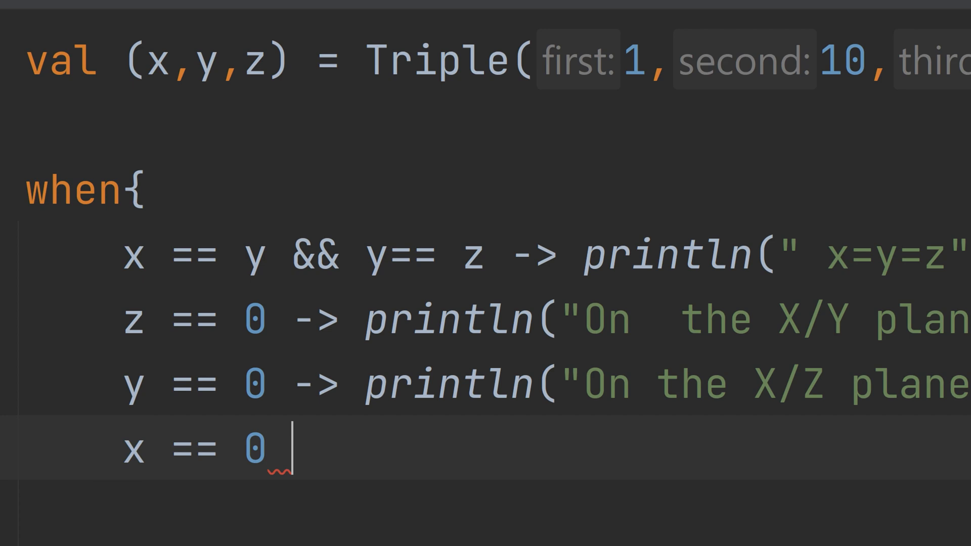
pyautogui.write('-> println(')
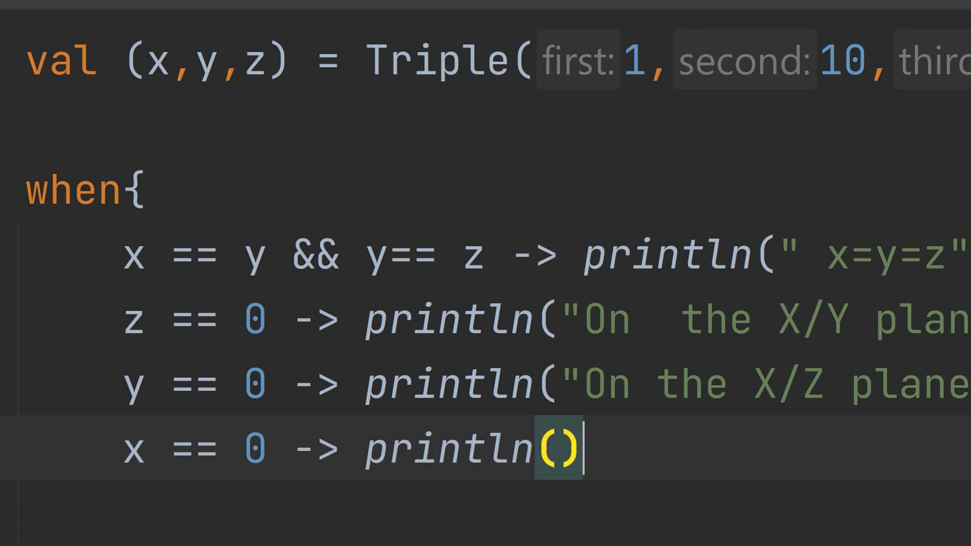
pyautogui.write('"0"')
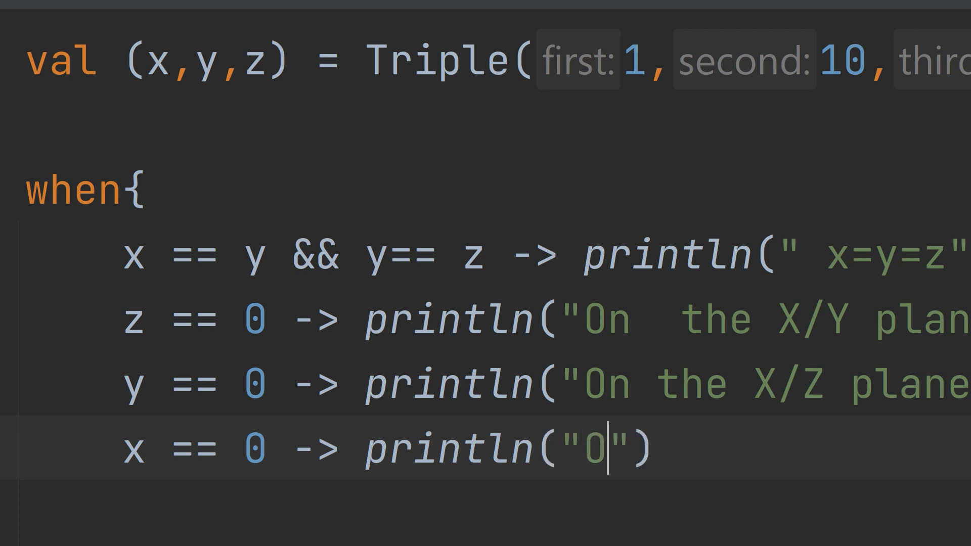
pyautogui.write('n the Y')
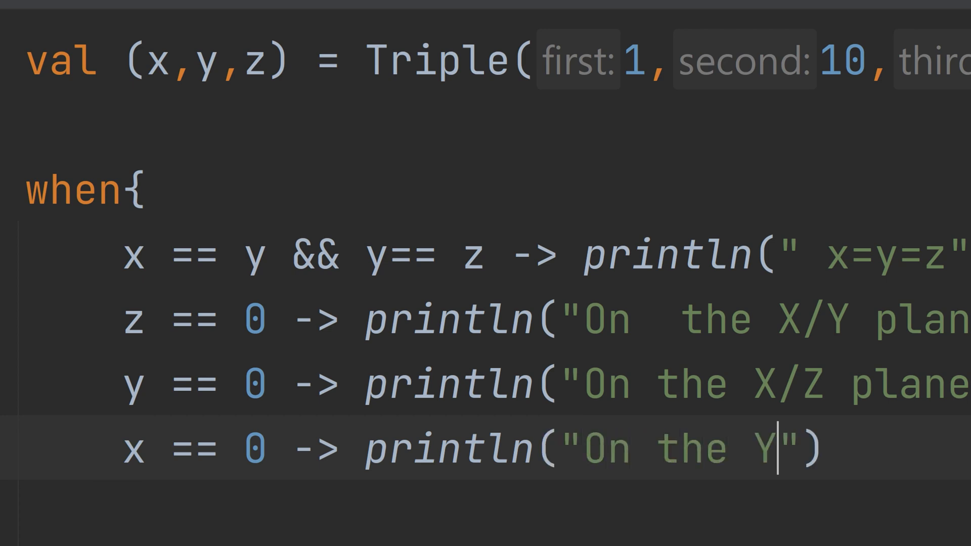
pyautogui.write('/Z')
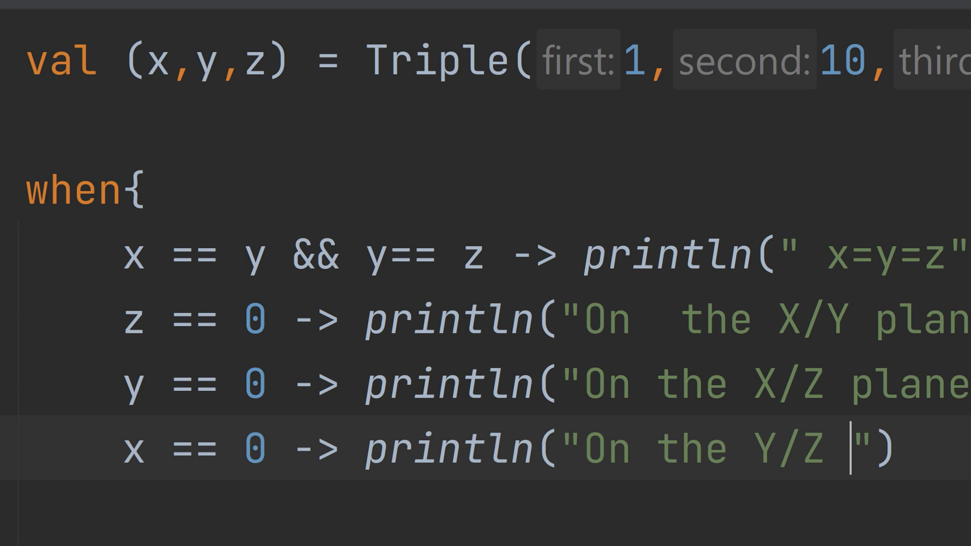
pyautogui.write('plane')
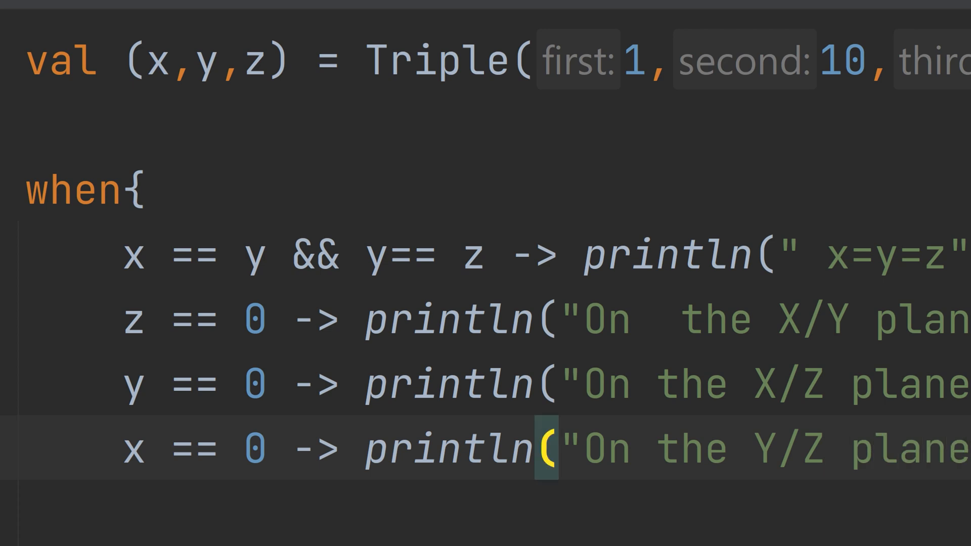
pyautogui.press('Return')
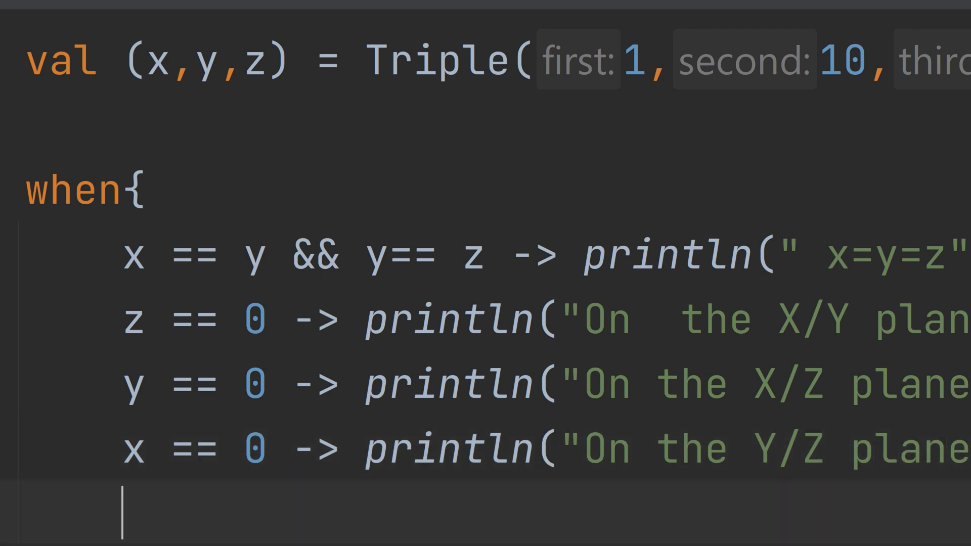
# Step: Write the final branch else -> println("Ordinary point")
pyautogui.write('else')
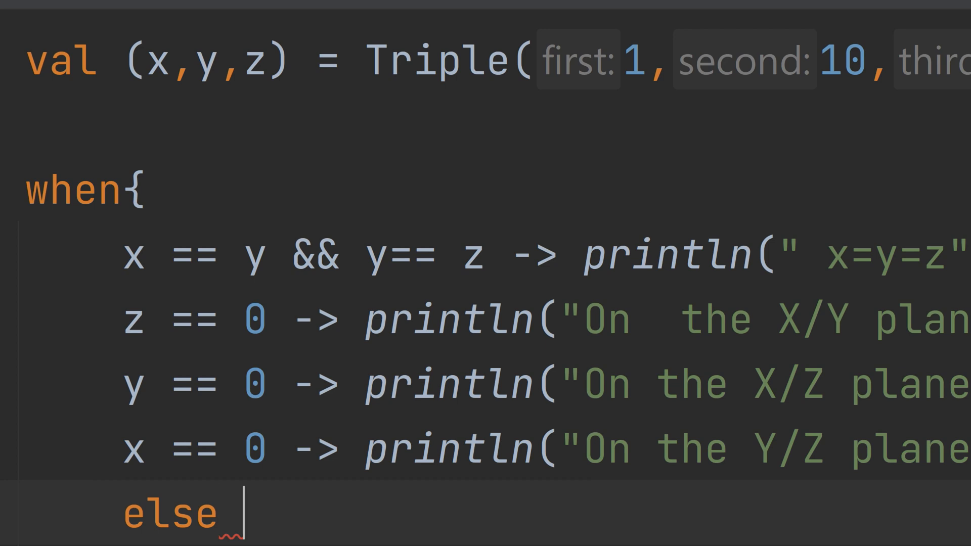
pyautogui.write('->')
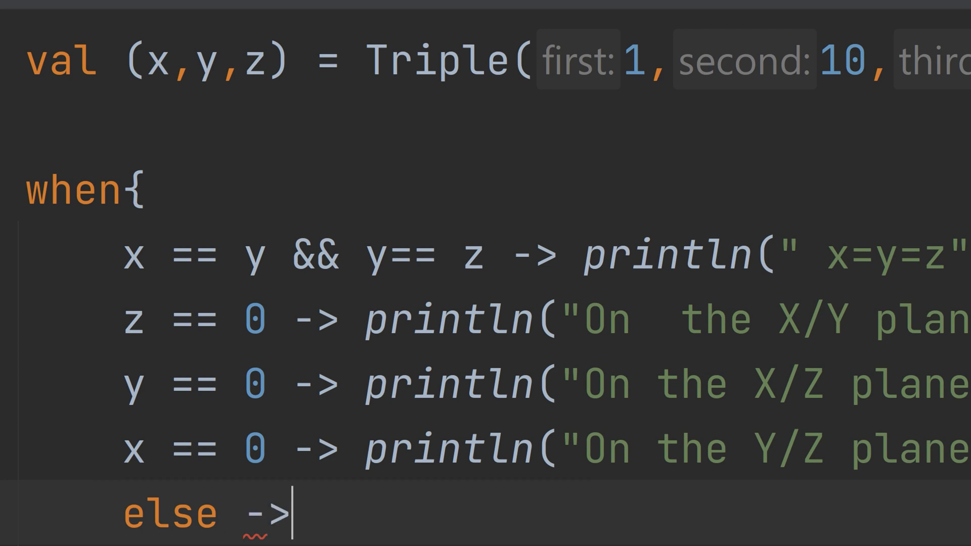
pyautogui.write('println(')
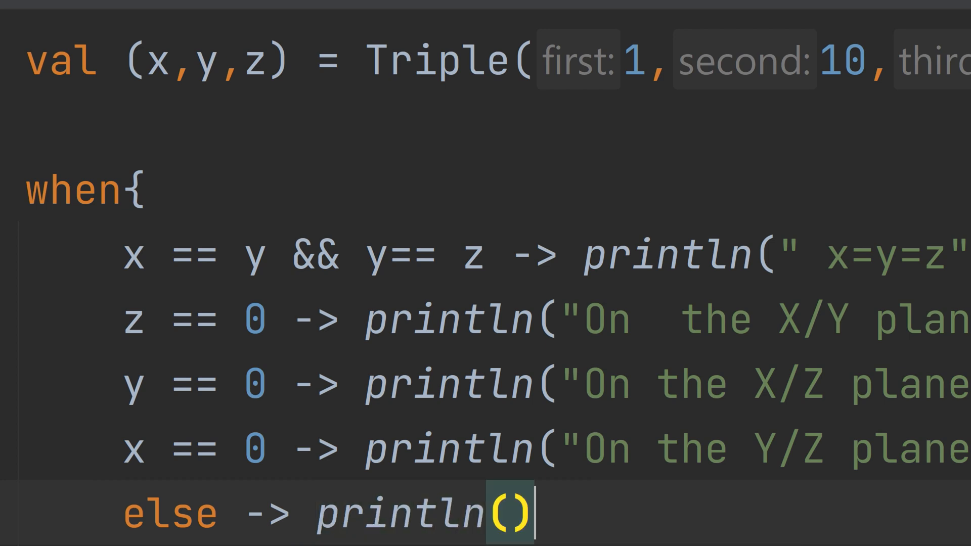
pyautogui.write('"')
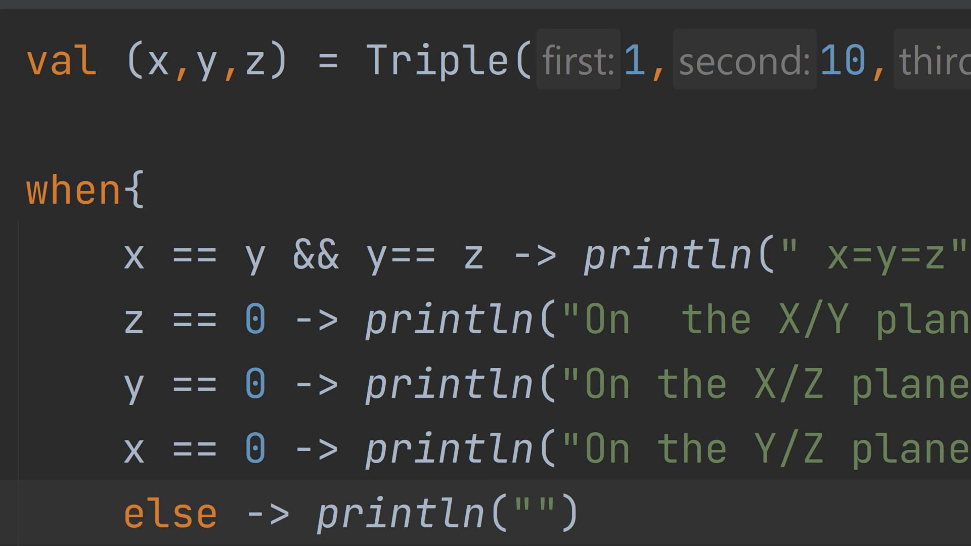
pyautogui.write('Orid')
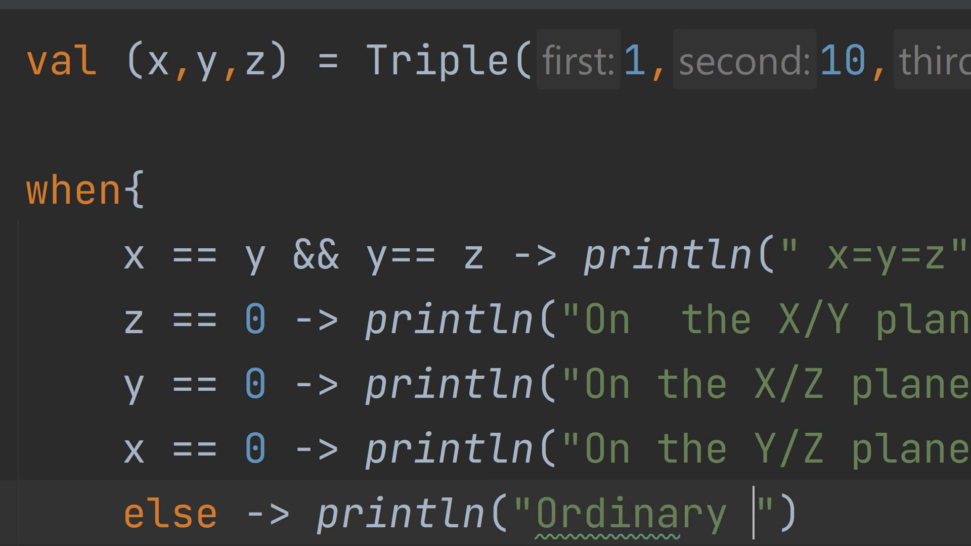
pyautogui.write('point')
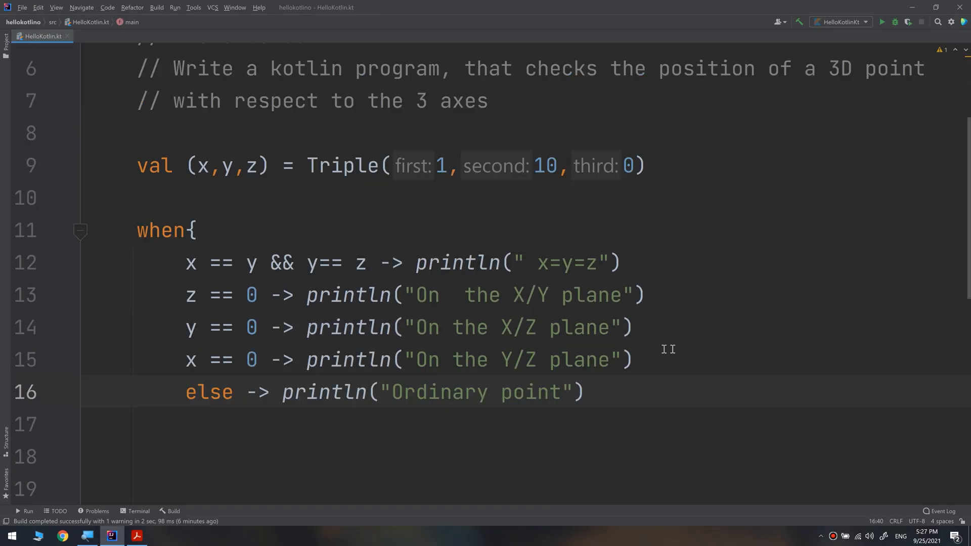
# Step: Close the when block and run main, printing "On the X/Y plane"
pyautogui.click(286, 457)
pyautogui.write('}')
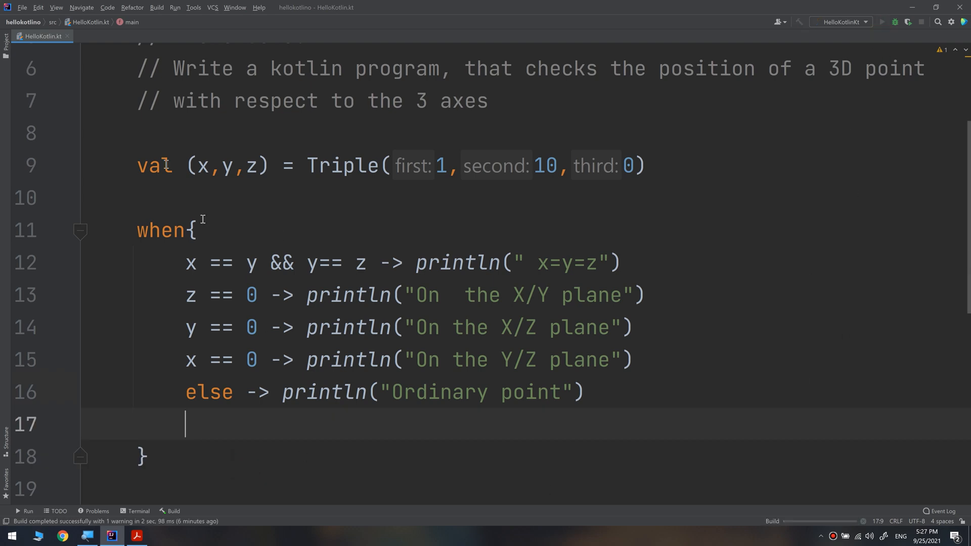
pyautogui.doubleClick(233, 165)
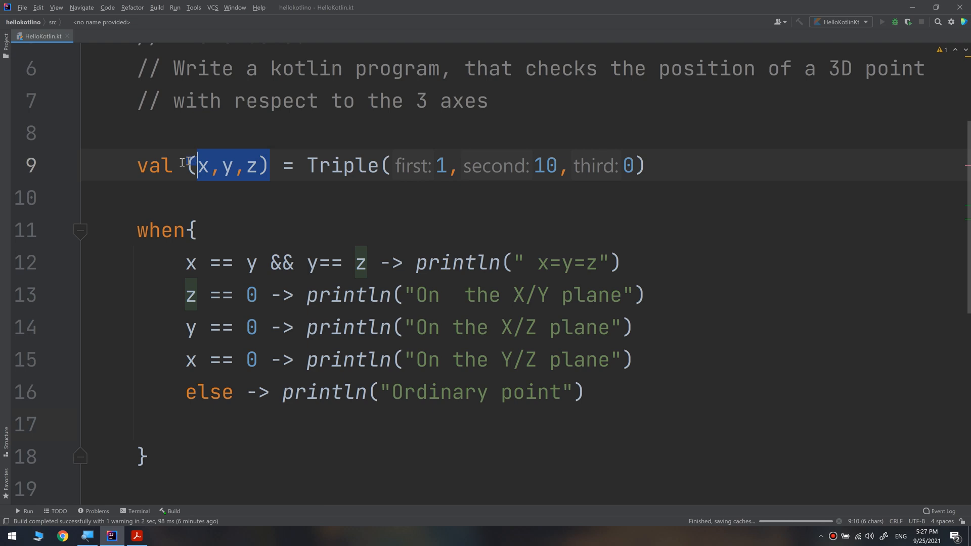
pyautogui.click(882, 21)
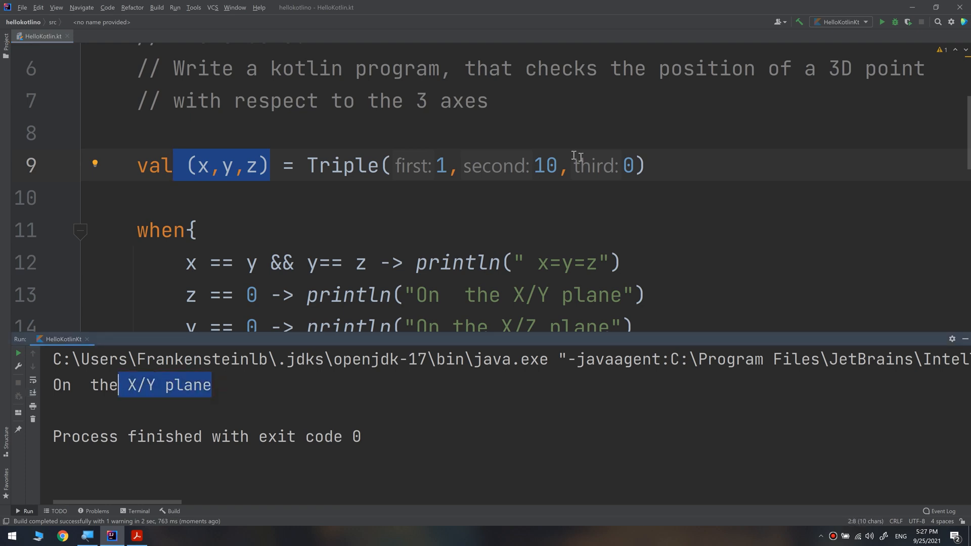
# Step: Edit the Triple arguments to 0 and 34, making it (0, 10, 34)
pyautogui.click(628, 165)
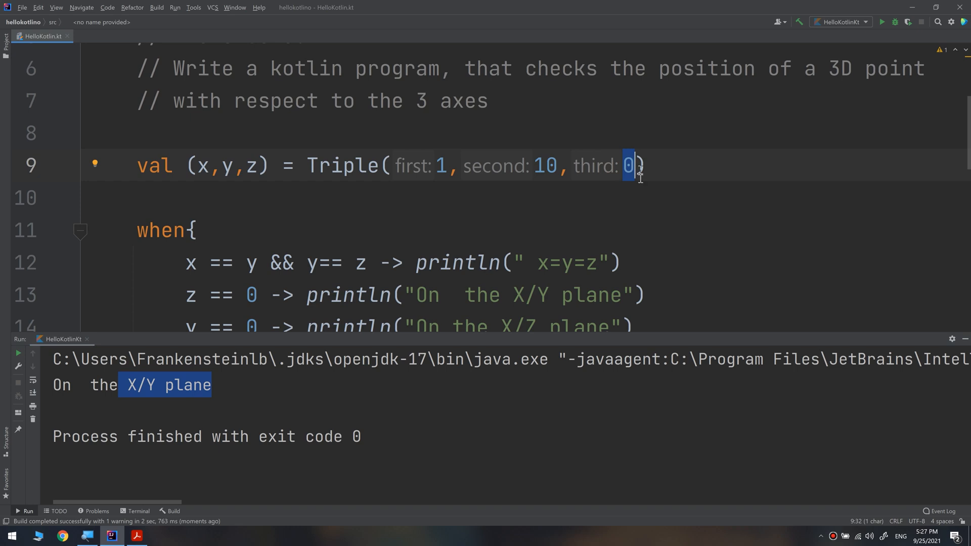
pyautogui.moveTo(192, 387)
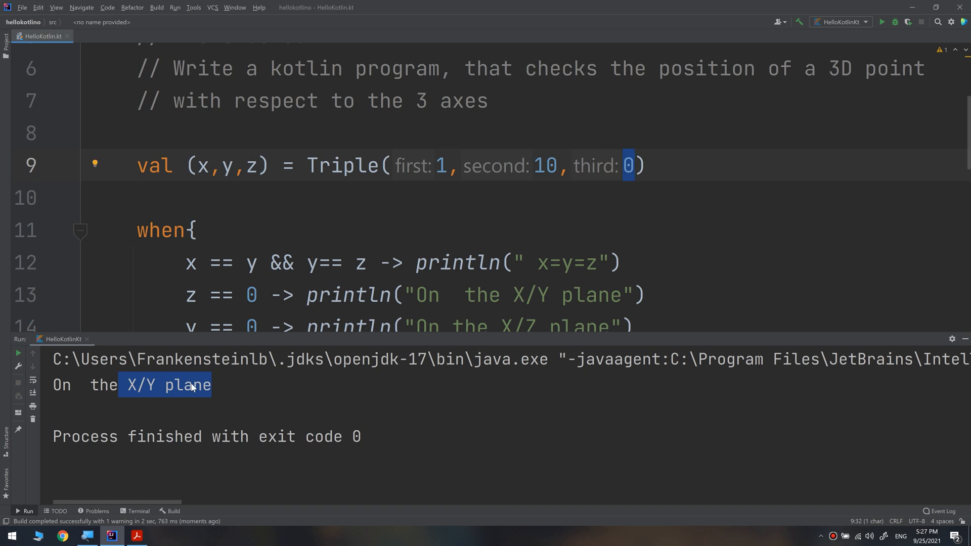
pyautogui.click(437, 165)
pyautogui.write('0')
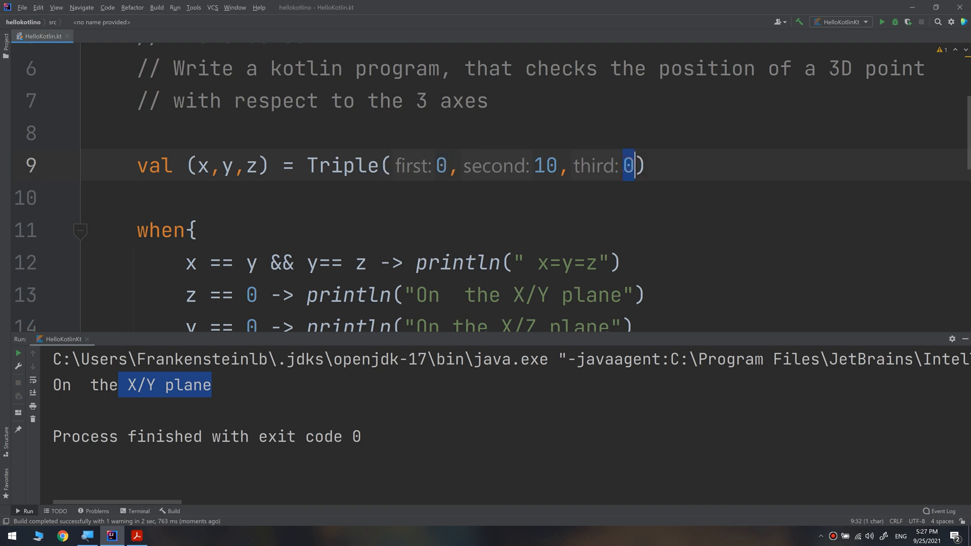
pyautogui.write('34')
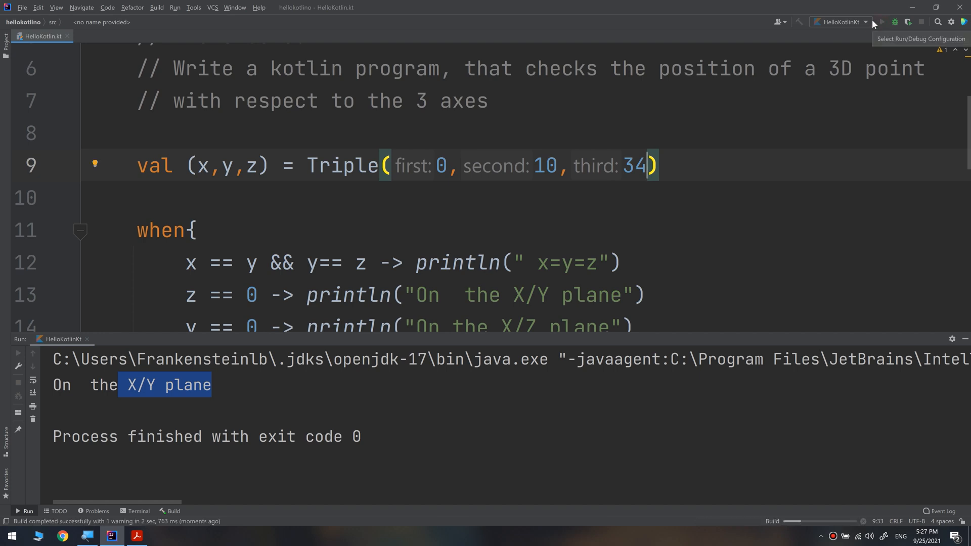
# Step: Rerun the program with Triple(0, 10, 34) and remove the stray space
pyautogui.click(881, 21)
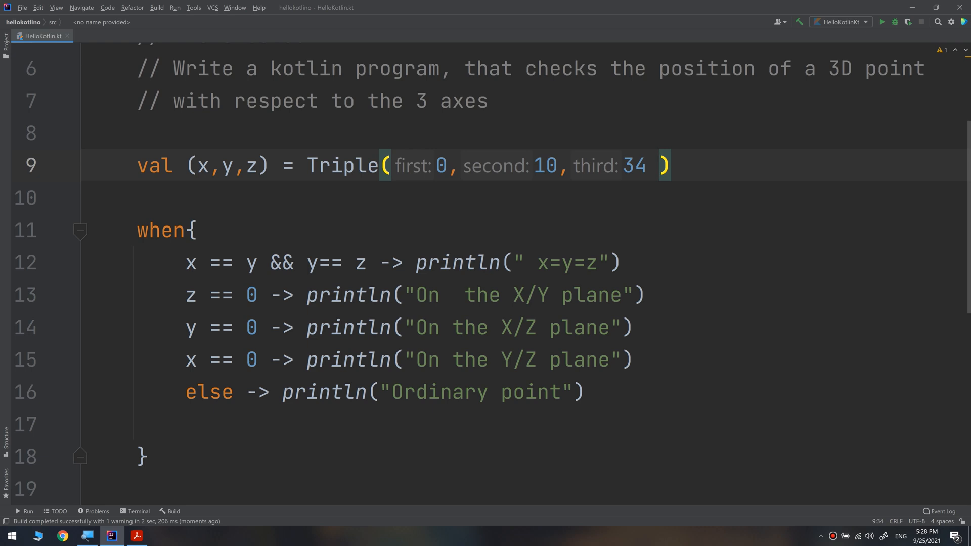
pyautogui.press('Backspace')
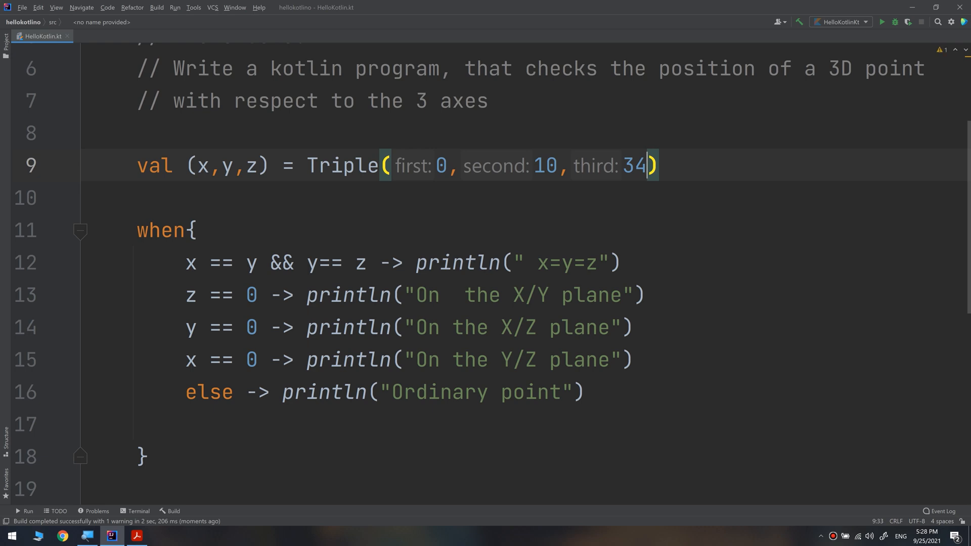